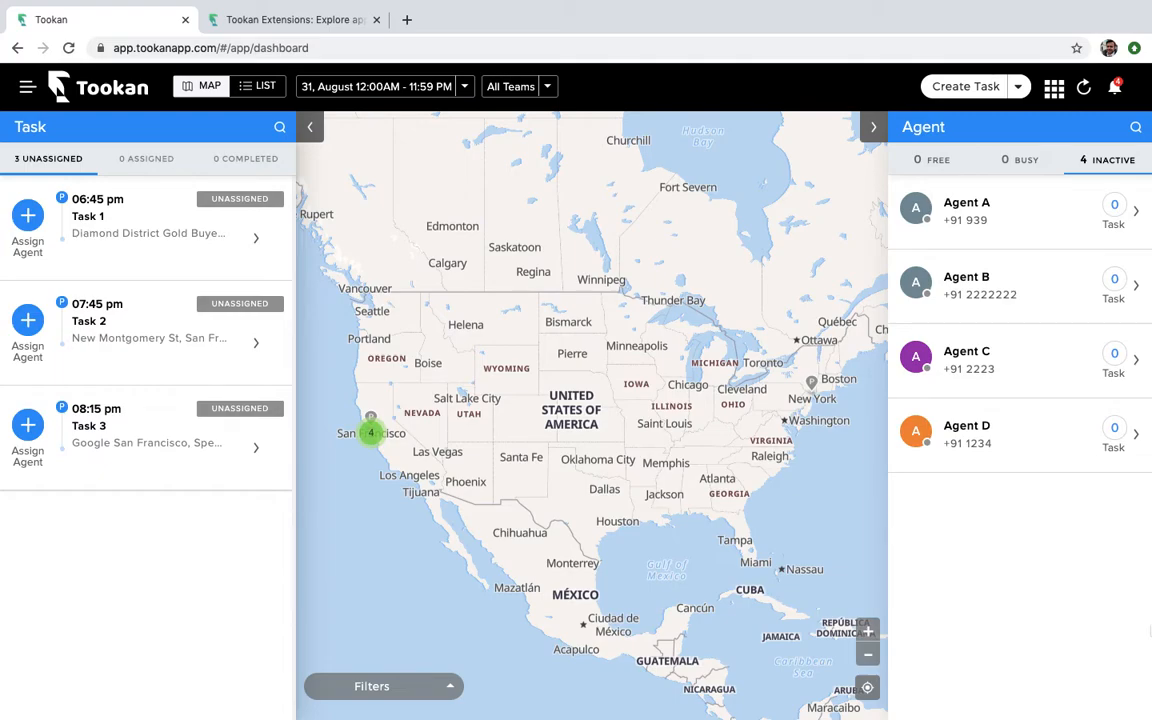
mouse_move(184, 358)
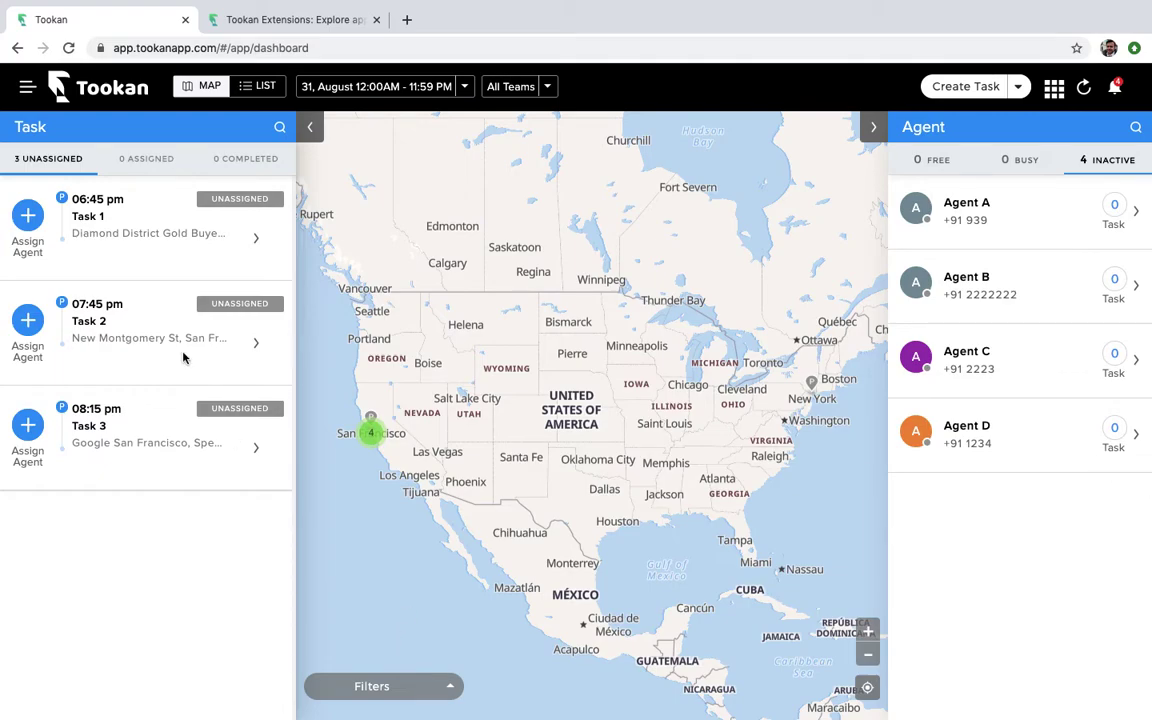
mouse_move(116, 402)
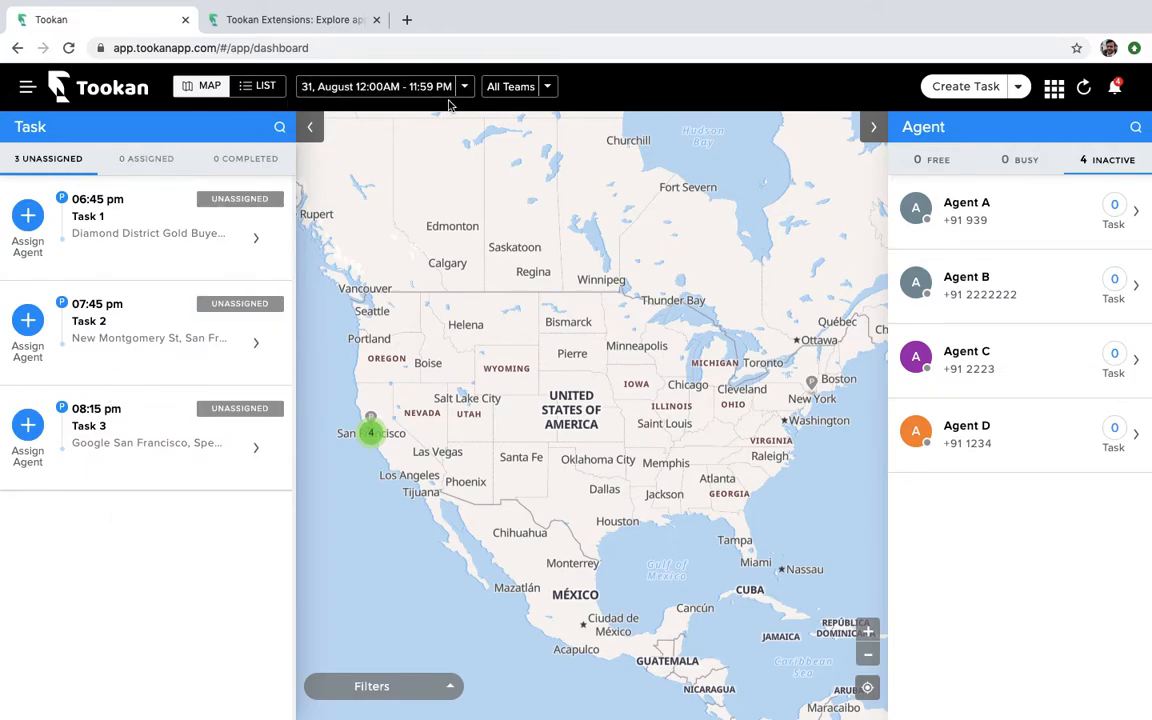
mouse_move(888, 152)
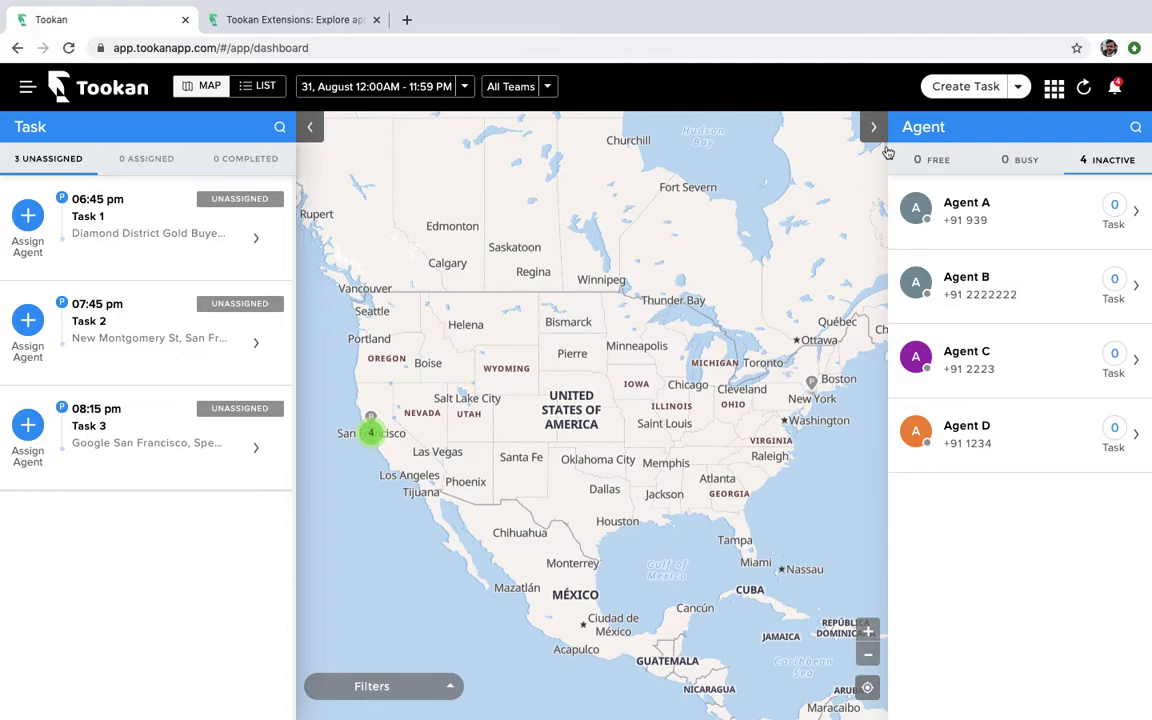
mouse_move(968, 452)
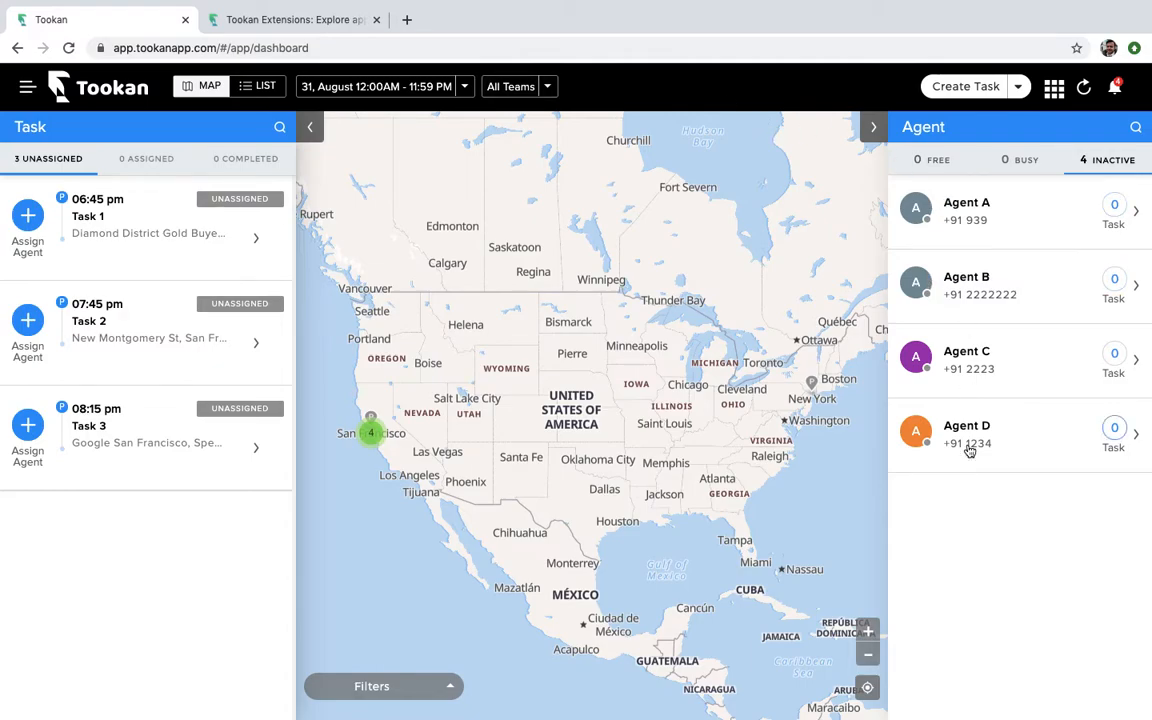
mouse_move(980, 216)
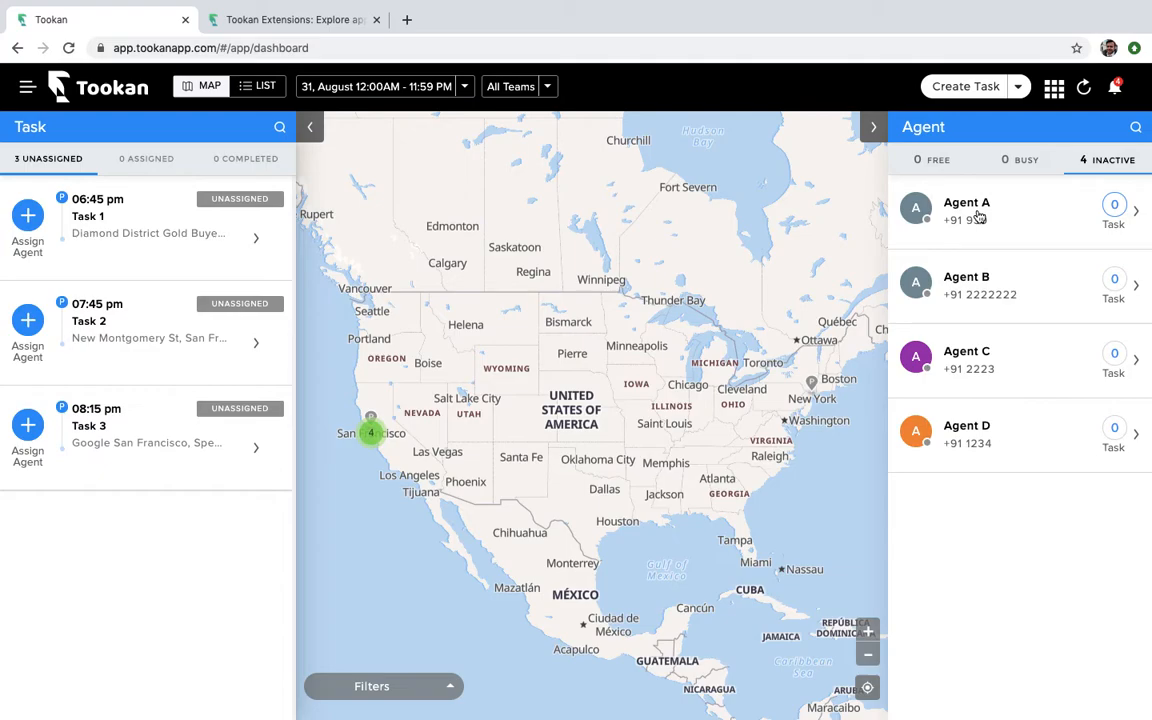
mouse_move(184, 42)
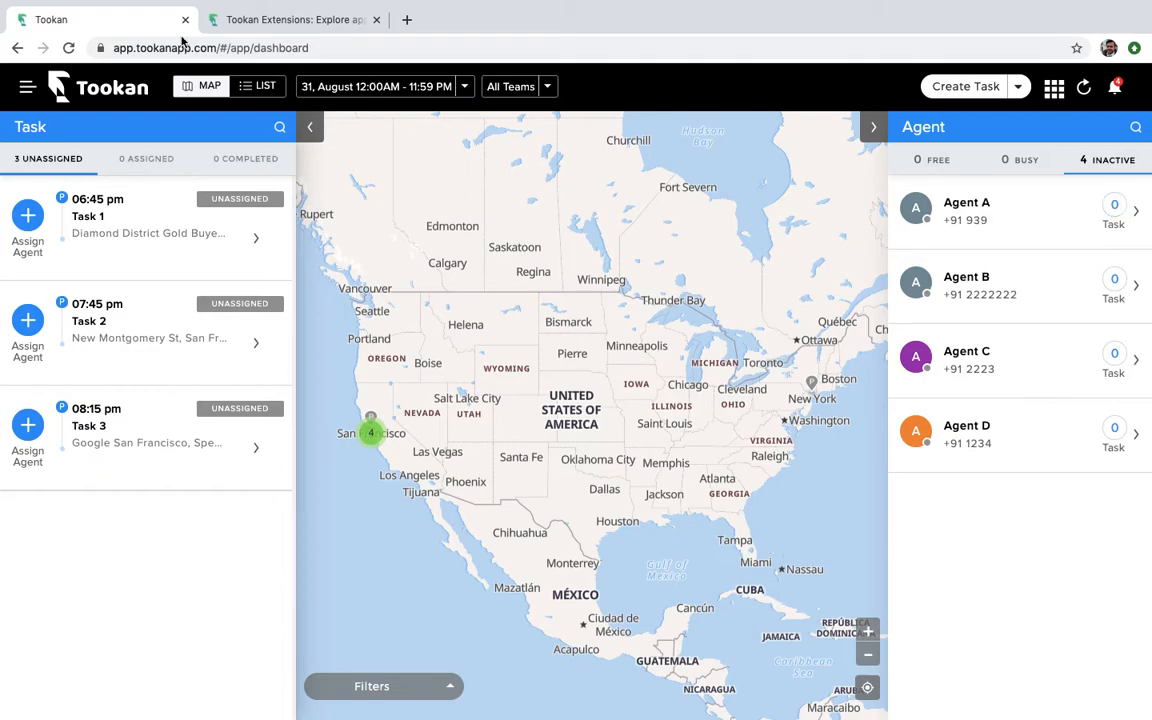
Go from the task dashboard to the Auto Allocation page under Settings.
left_click(28, 88)
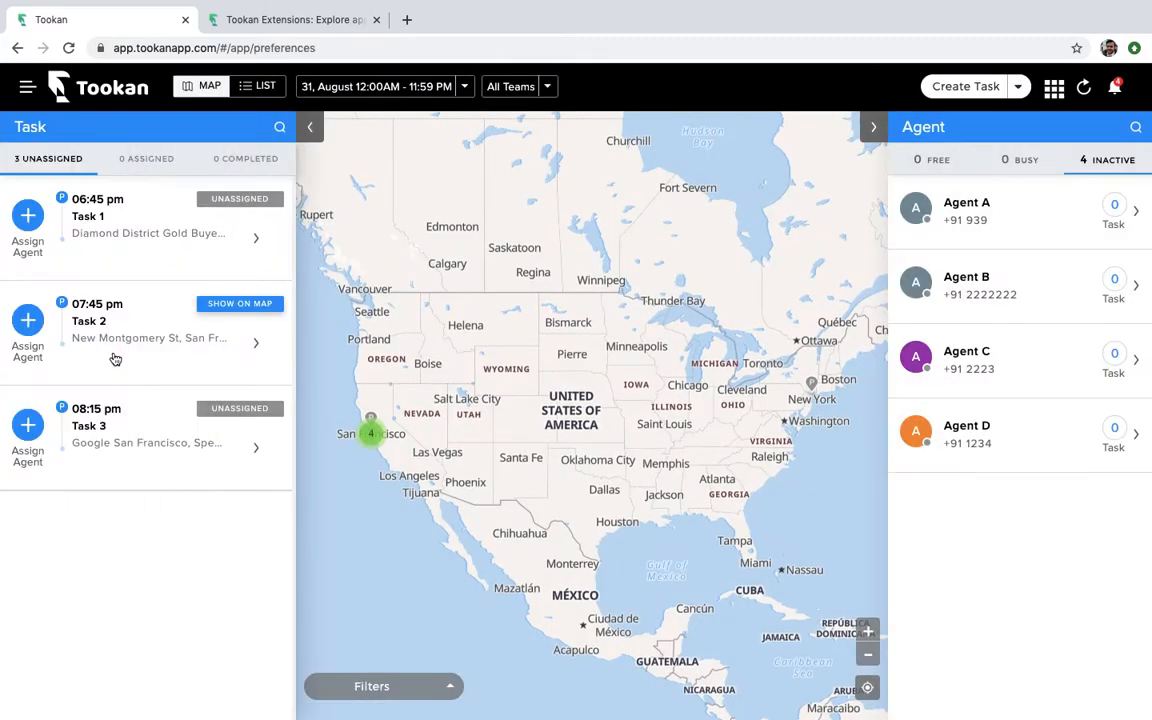
left_click(28, 88)
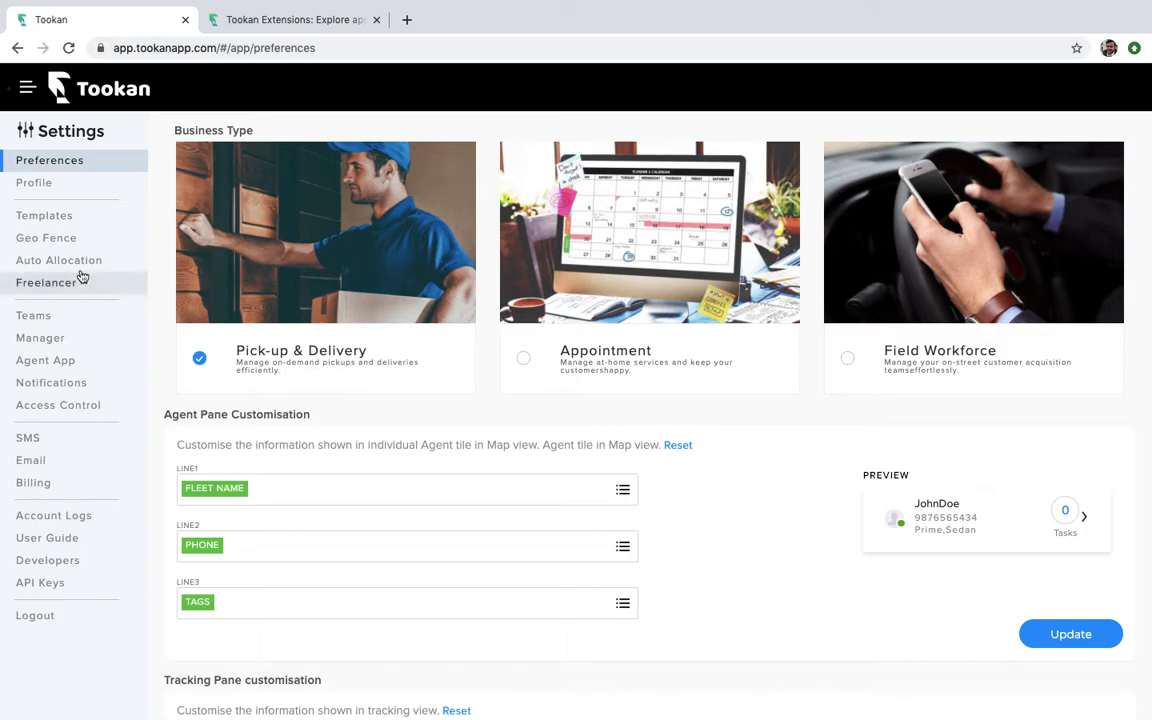
left_click(58, 260)
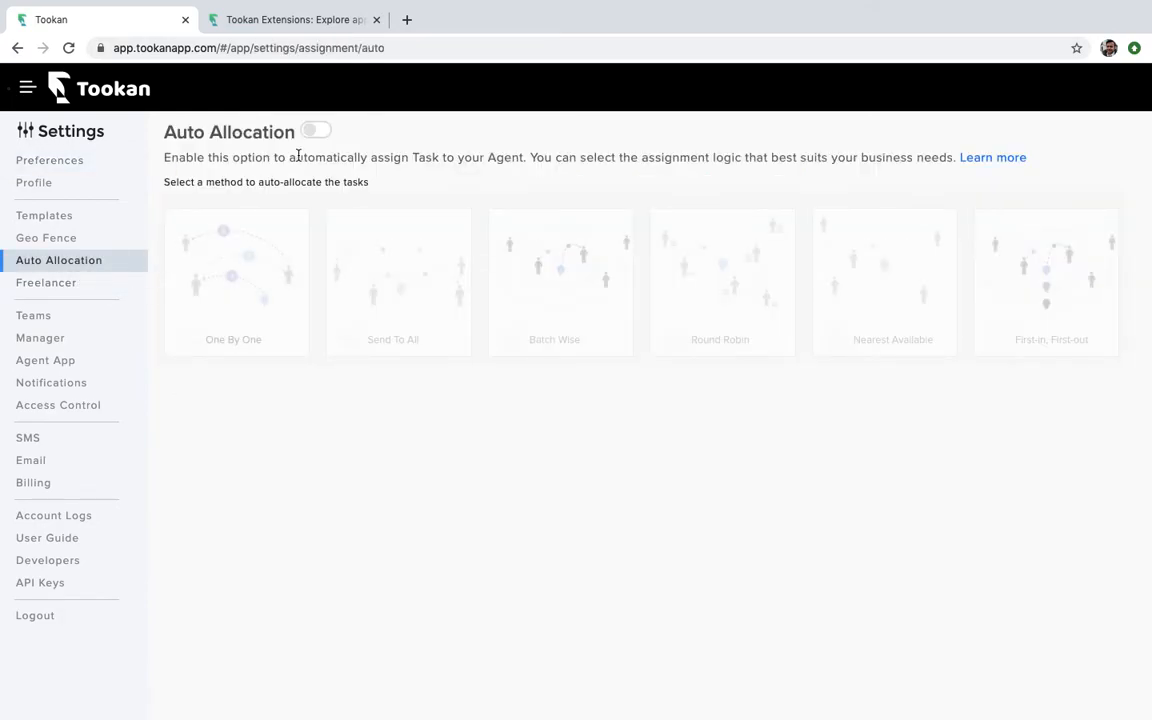
Turn the Auto Allocation toggle on, leaving One By One as the selected method.
left_click(316, 130)
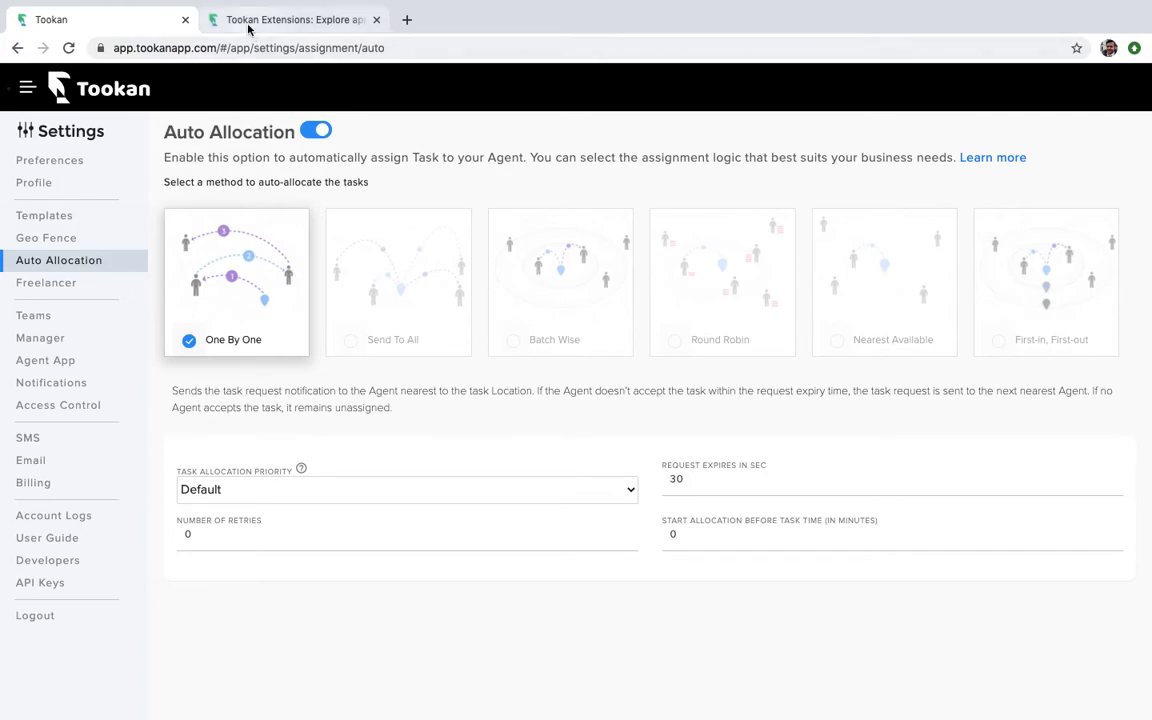
Switch to the Tookan Extensions catalogue and view the Route Optimization extension's details.
left_click(290, 20)
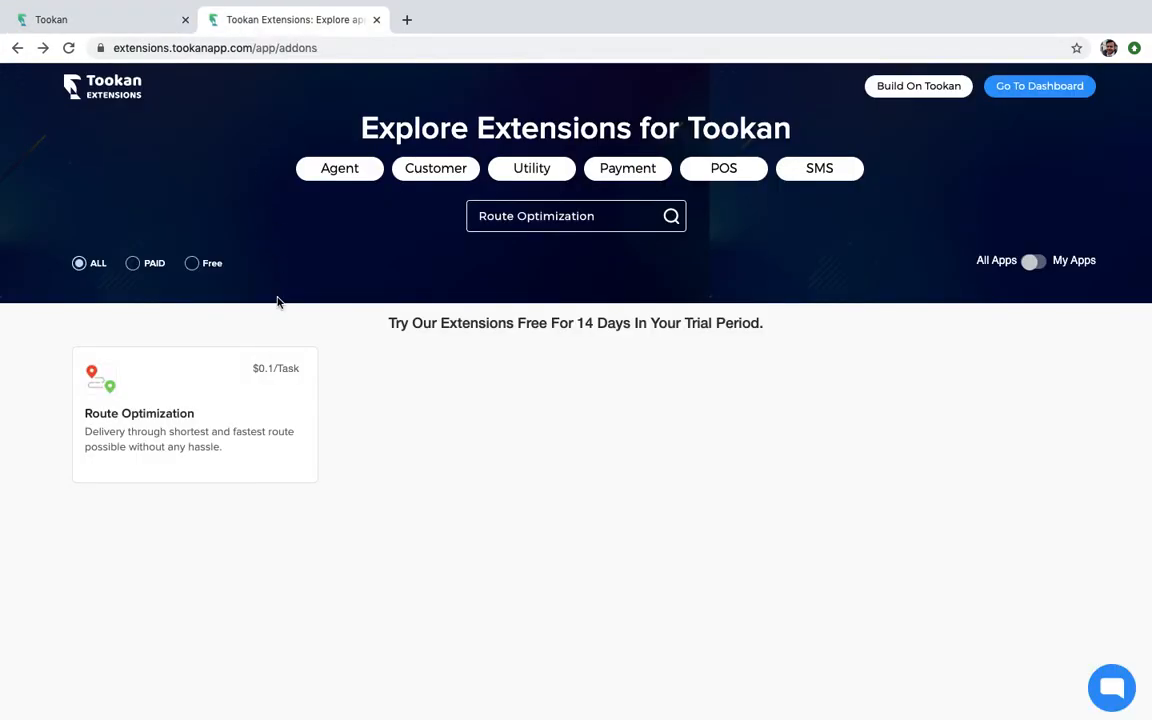
mouse_move(272, 544)
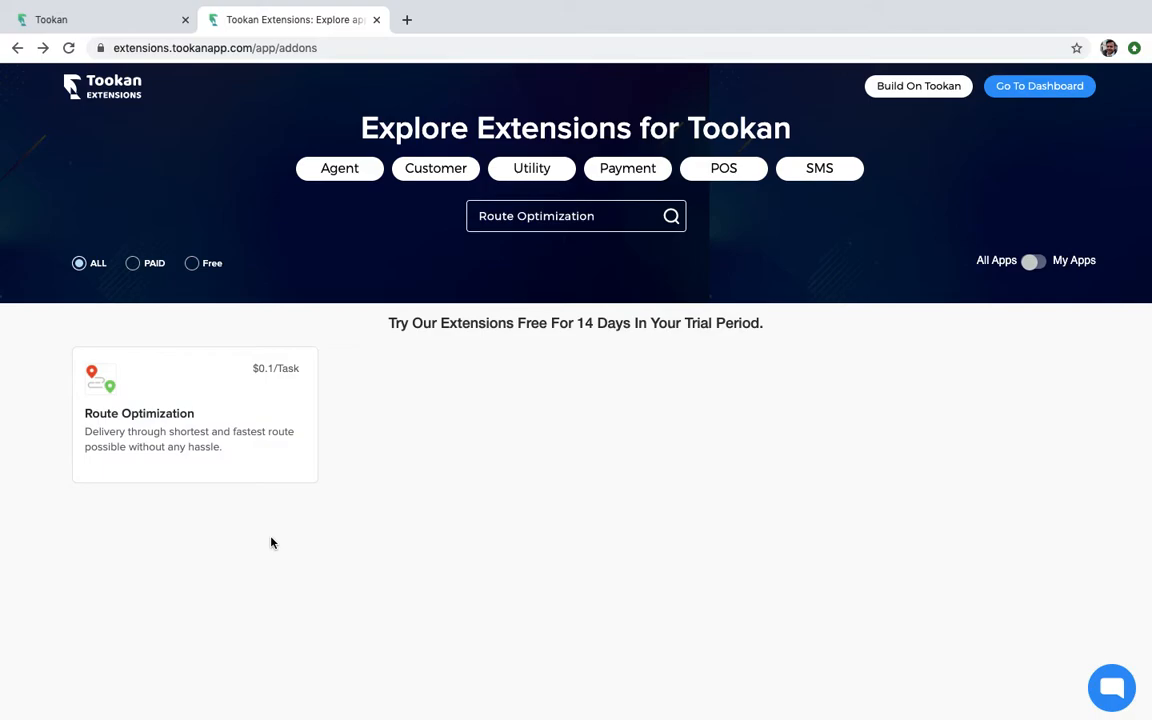
mouse_move(124, 458)
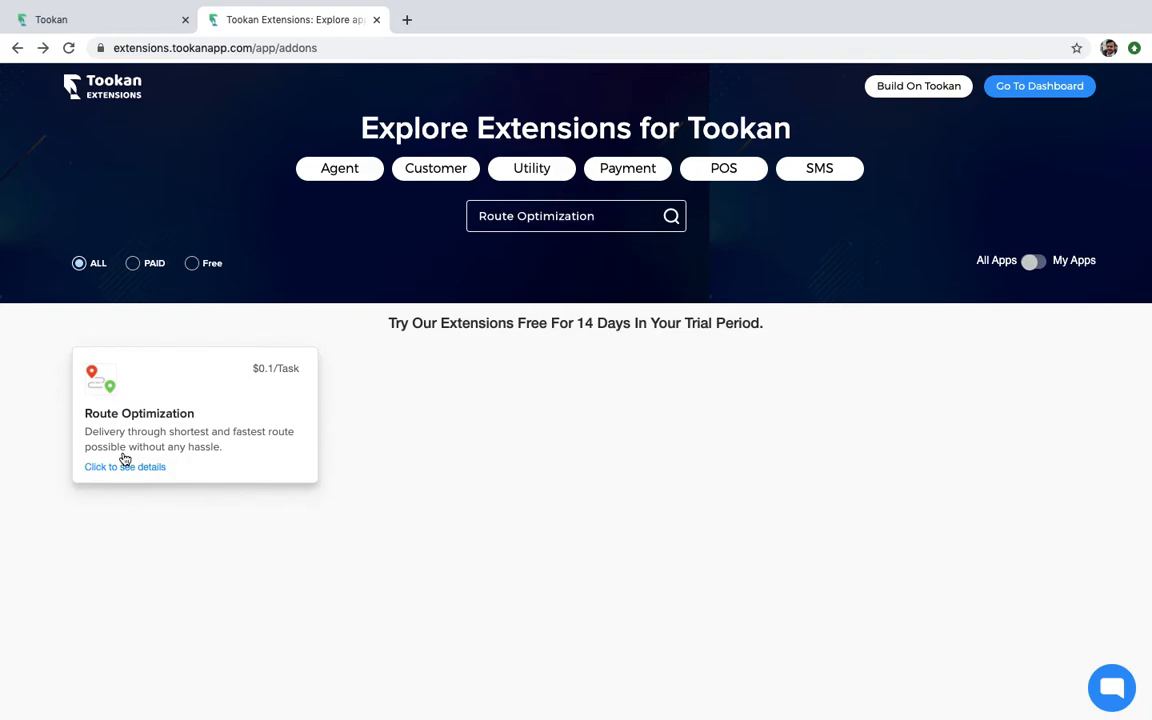
mouse_move(146, 420)
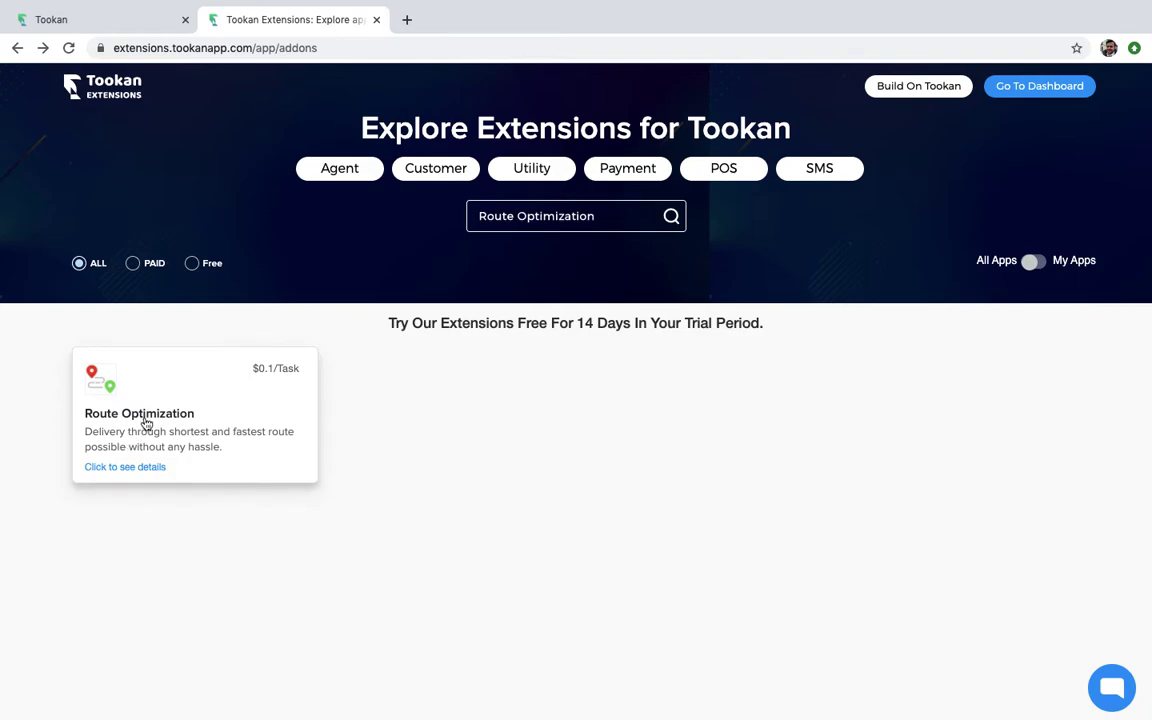
left_click(124, 468)
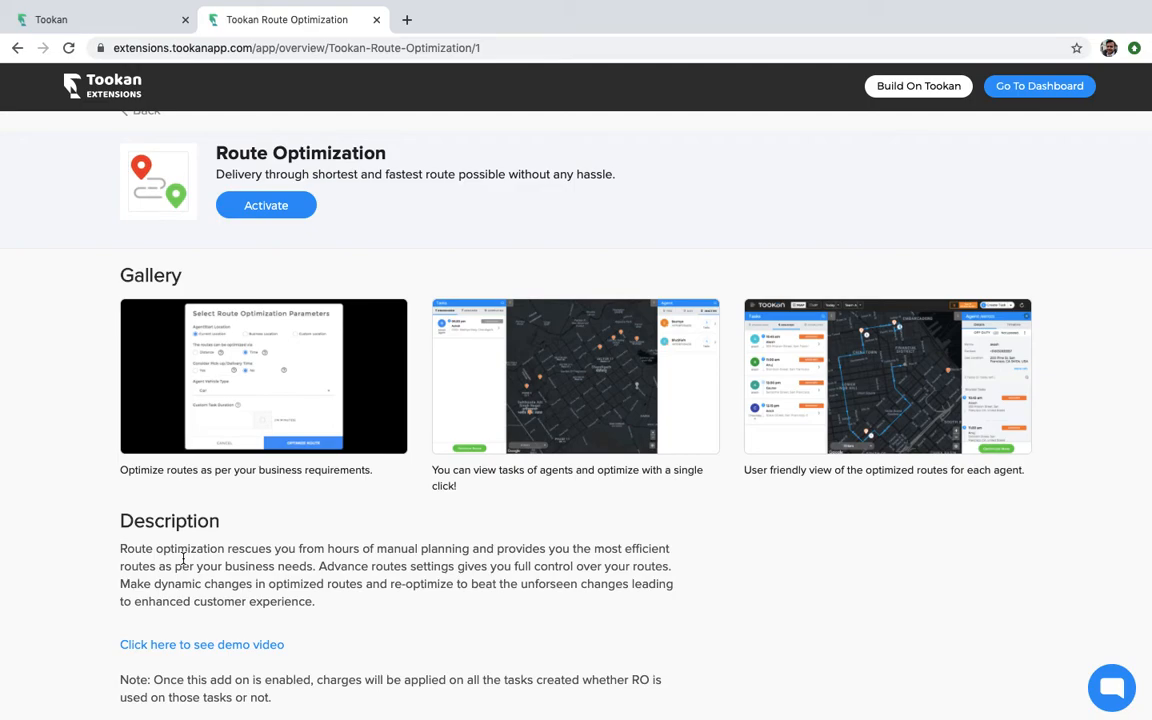
Scroll to the Route Optimization pricing, then return to the Auto Allocation settings tab.
scroll("down", 3)
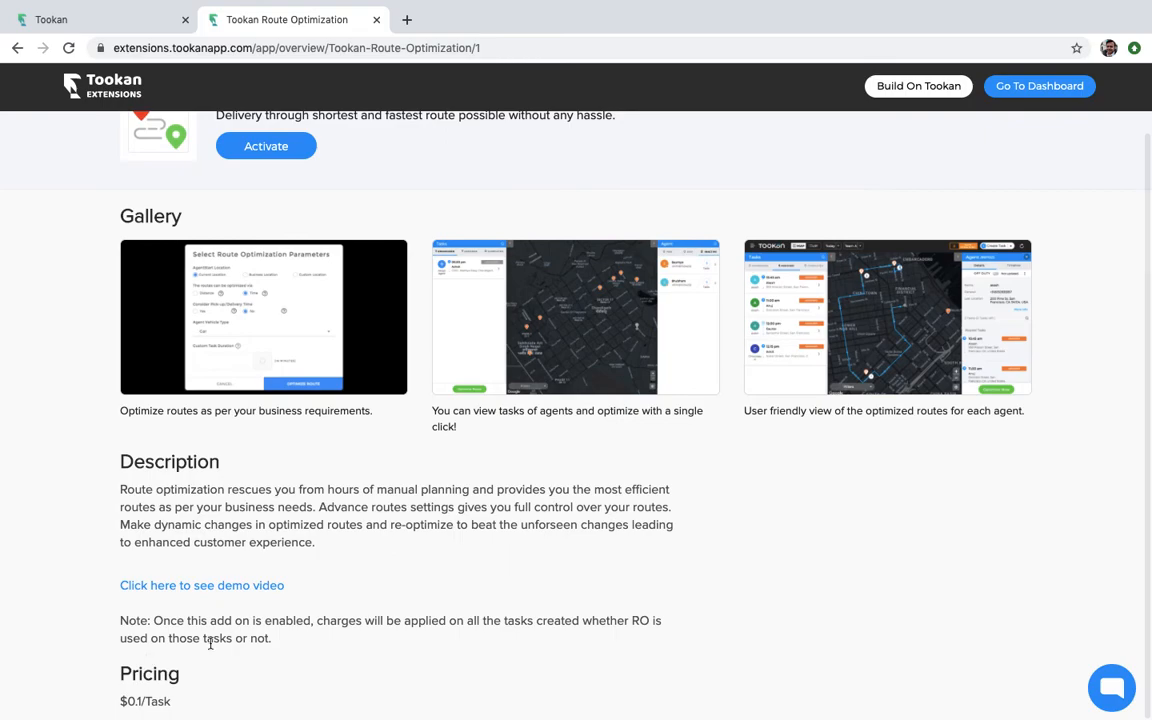
mouse_move(80, 584)
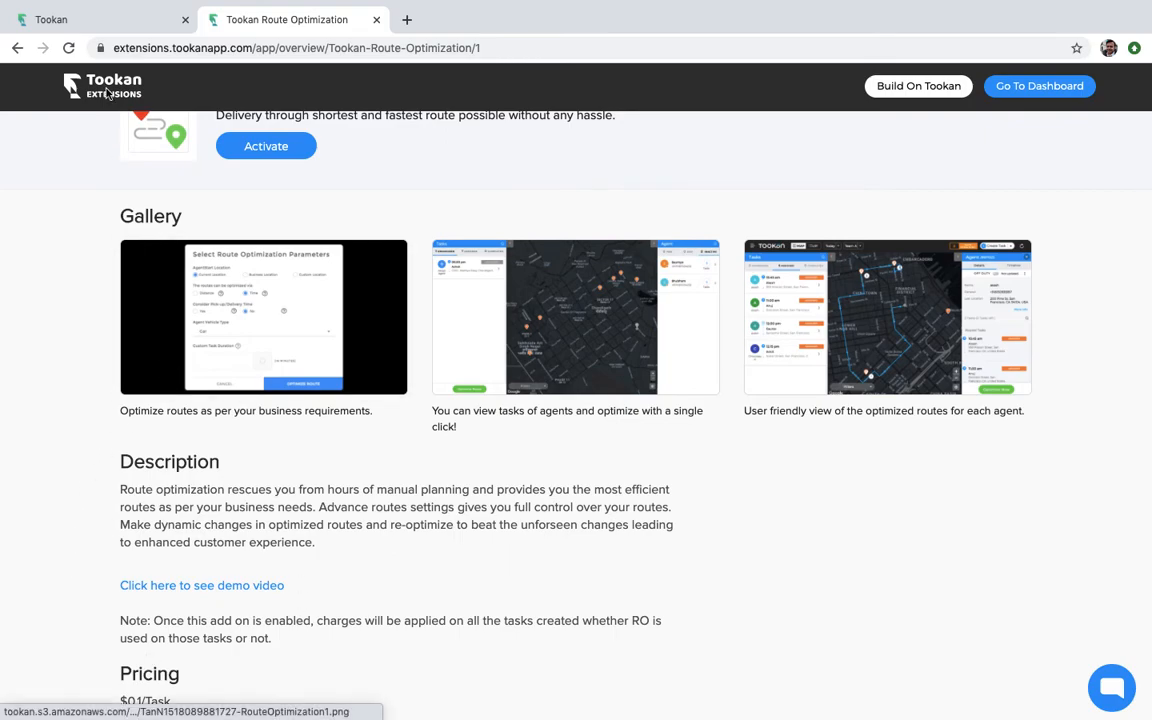
left_click(1040, 86)
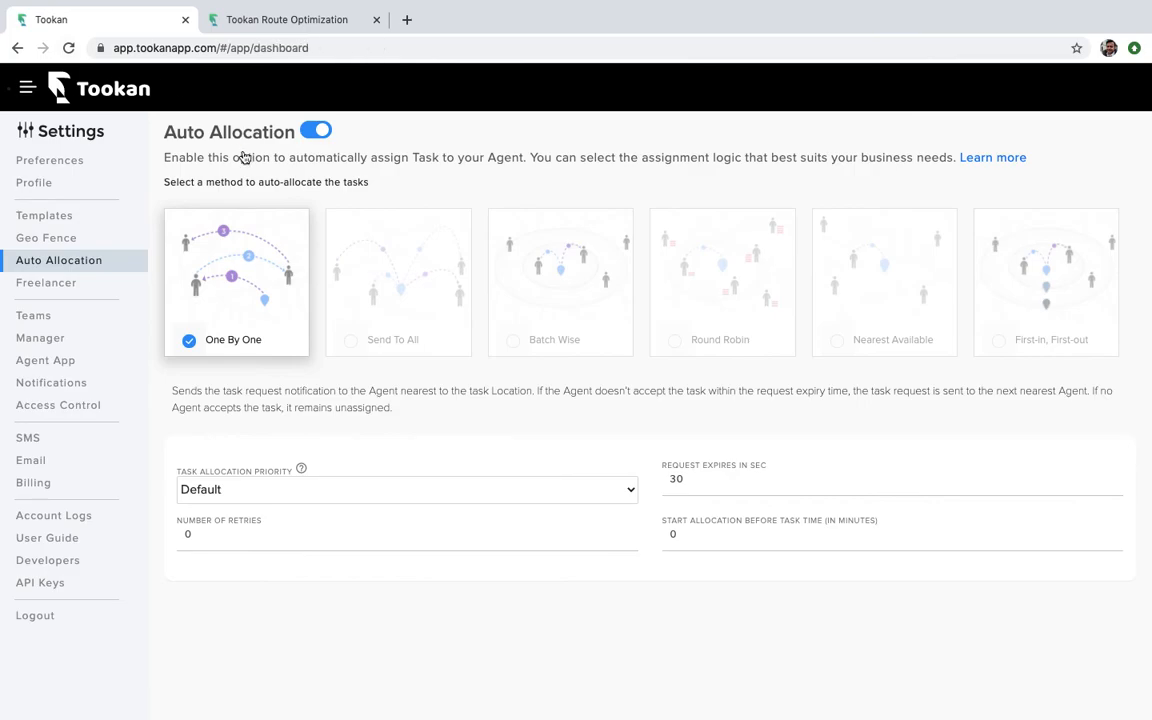